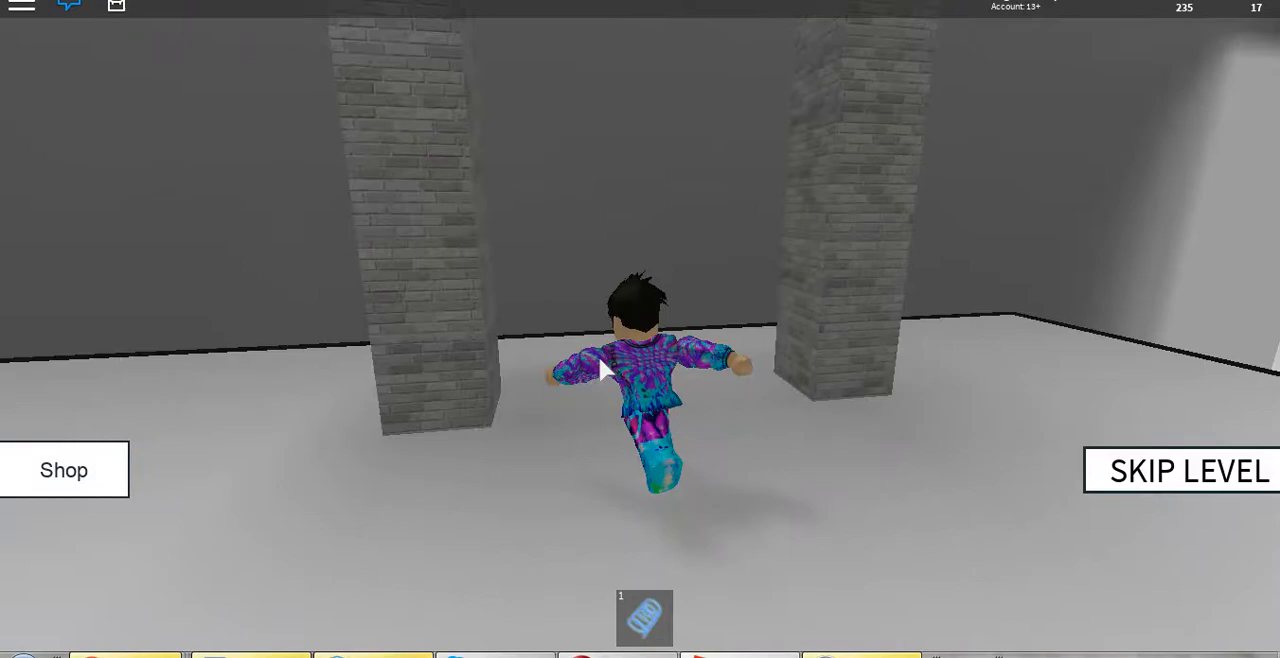
Use Skip Level to jump the avatar ahead to Level 6 on the icy blue course
click(1188, 471)
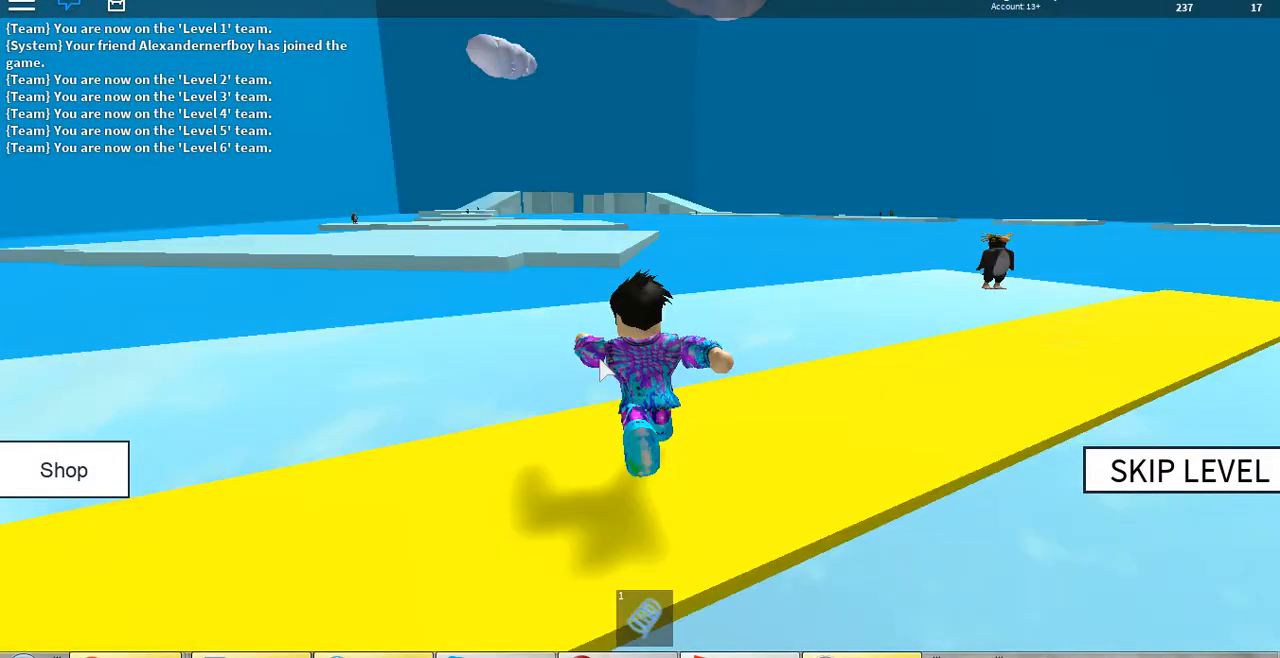